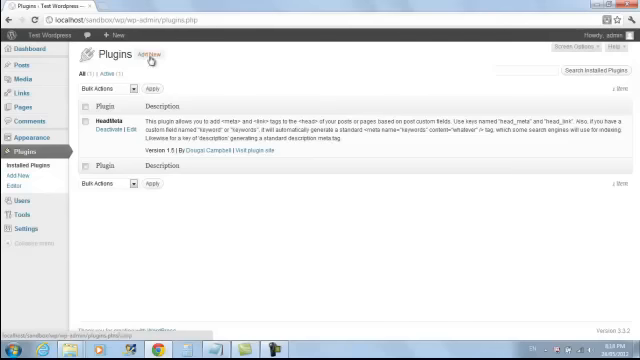
Leave the Plugins area and open the Hello world! post in the editor
click(148, 56)
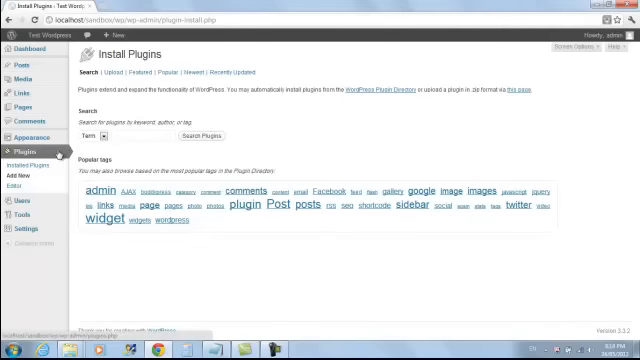
click(28, 156)
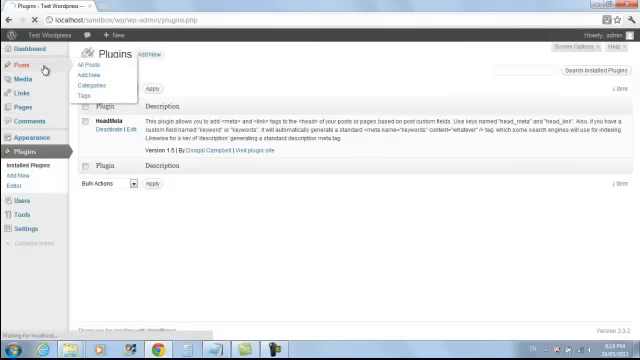
click(16, 64)
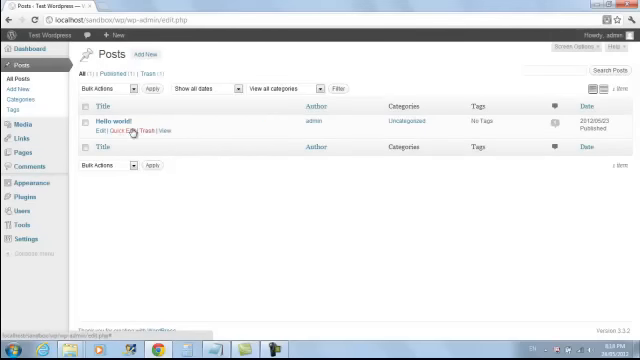
click(100, 132)
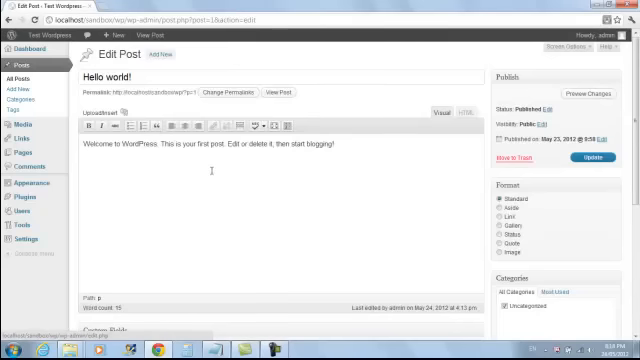
Scroll the editor to locate the empty Custom Fields panel
scroll(down, 3)
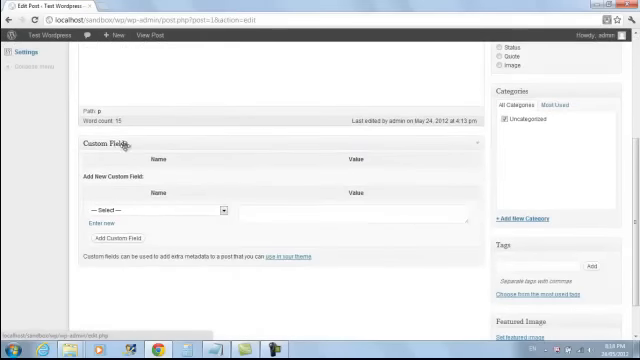
mouse_move(224, 156)
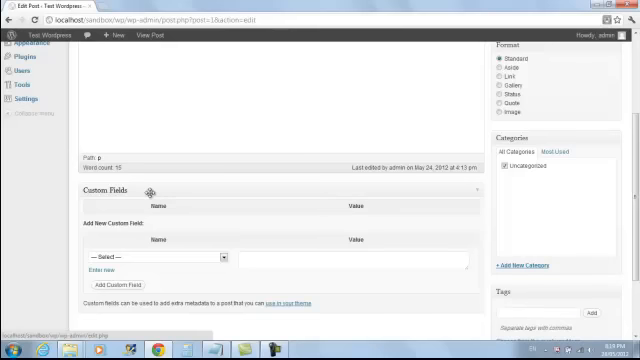
scroll(up, 3)
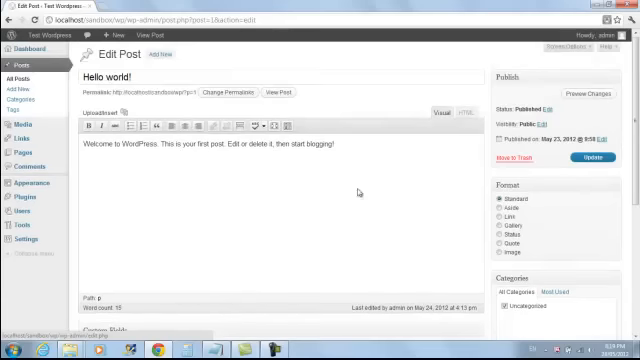
scroll(down, 3)
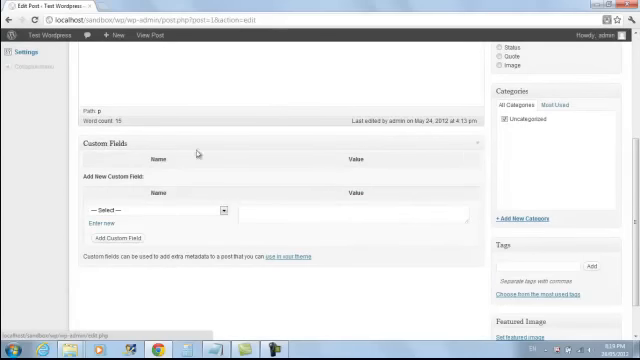
mouse_move(264, 168)
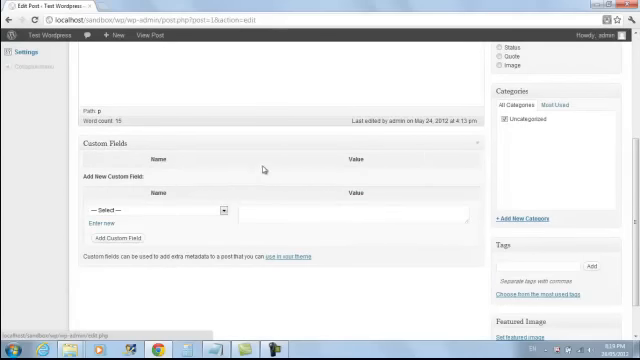
scroll(up, 3)
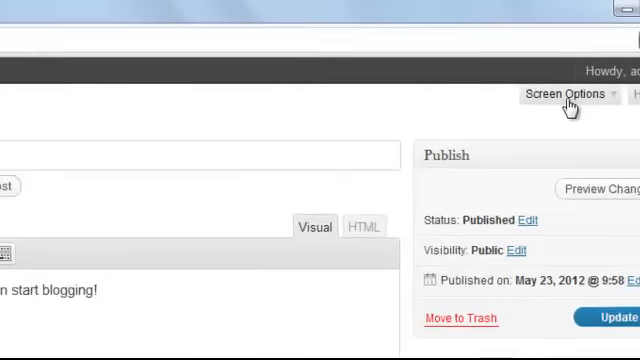
Confirm Custom Fields is enabled in Screen Options and start a new field named head
click(564, 94)
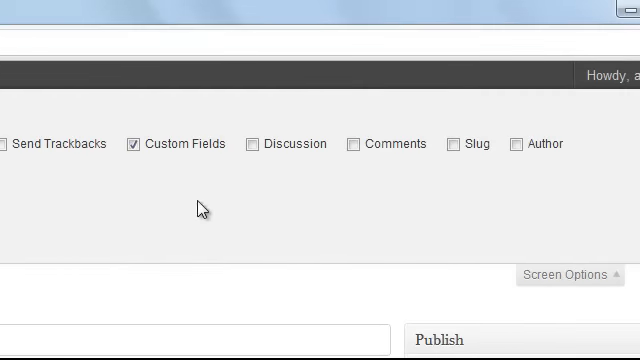
mouse_move(180, 152)
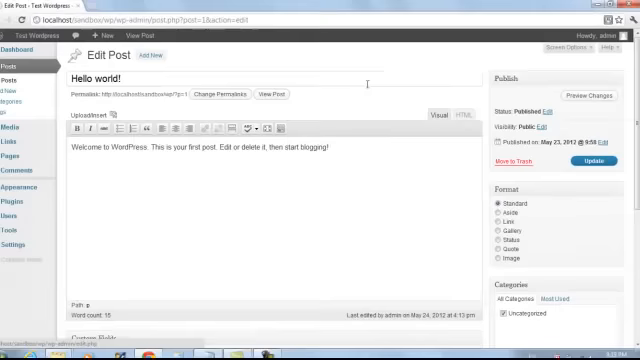
scroll(down, 3)
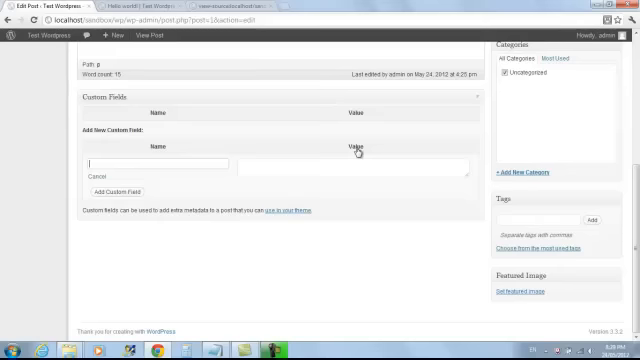
text(head_meta)
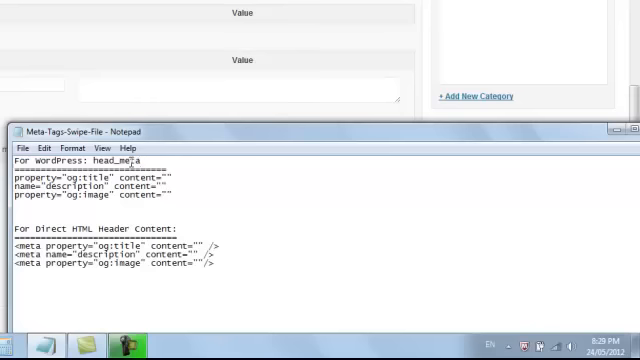
Copy head_meta from the Notepad swipe file into the custom field name
double_click(112, 164)
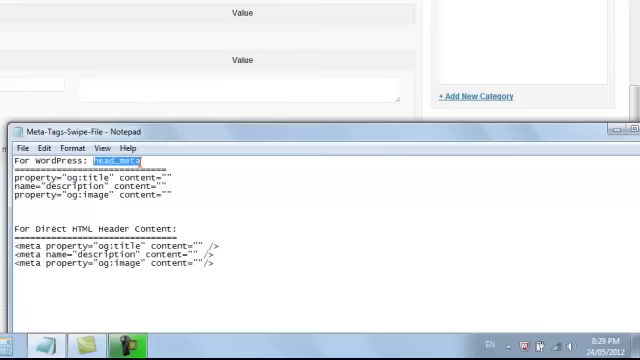
right_click(130, 160)
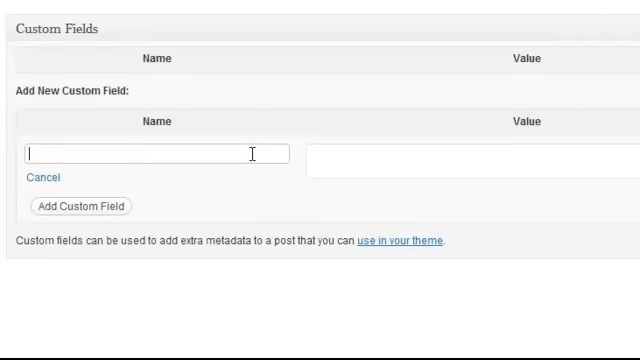
text(head_meta)
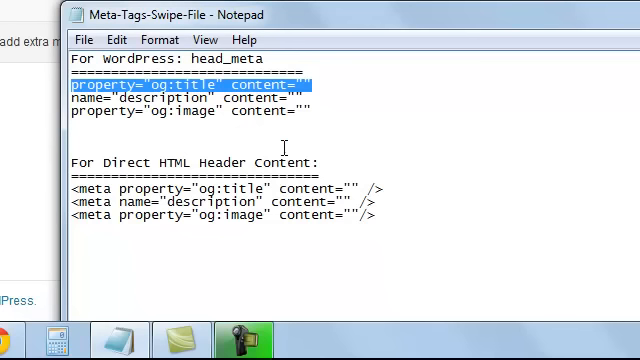
mouse_move(112, 228)
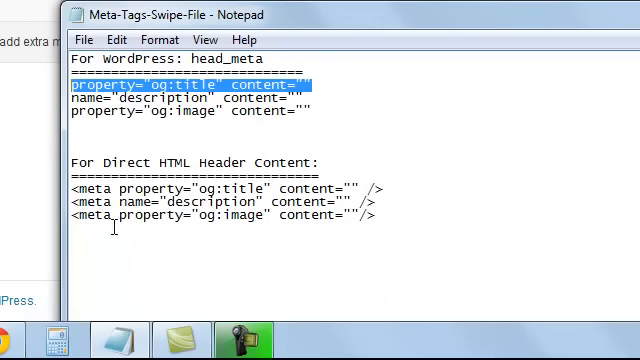
mouse_move(338, 172)
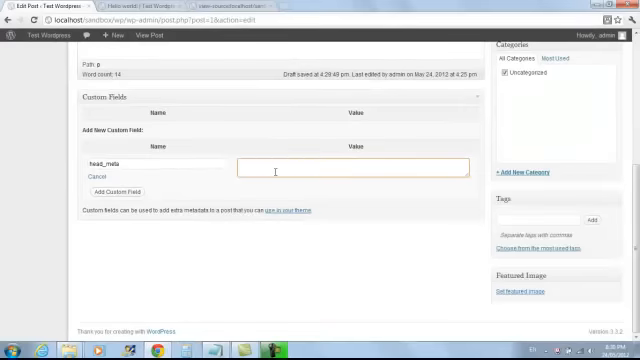
Fill the value with property="og:title" content="Check This Out - Just What You Want To See"
text(property="og:title" content="")
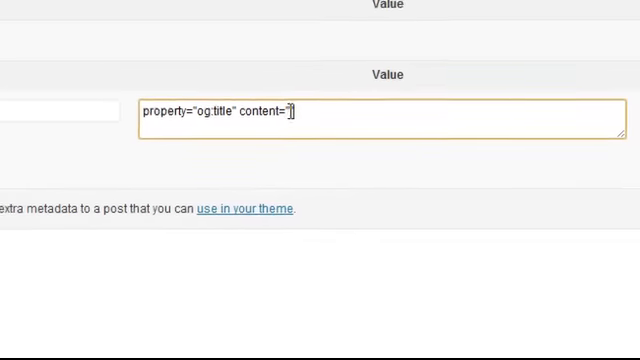
text(")
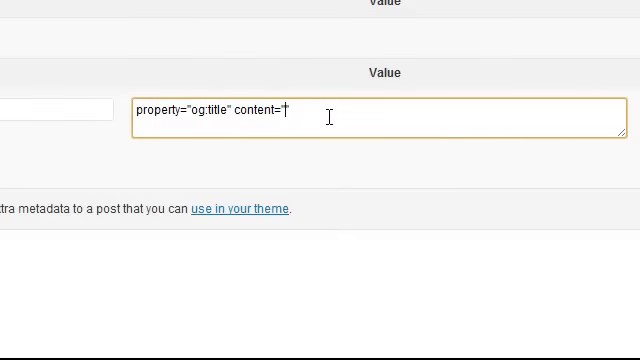
text(Check This O)
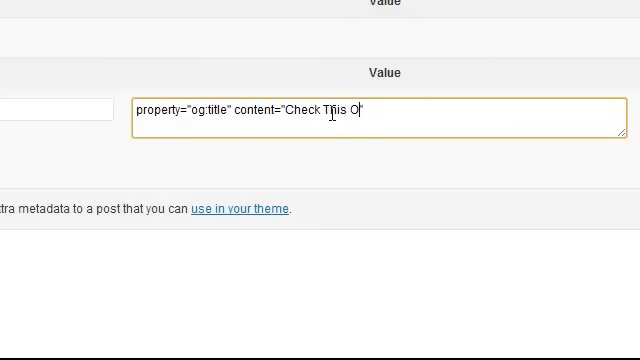
text(ut - Just)
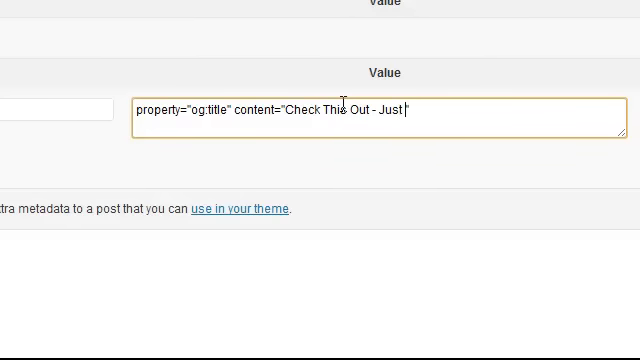
text(What You Wna)
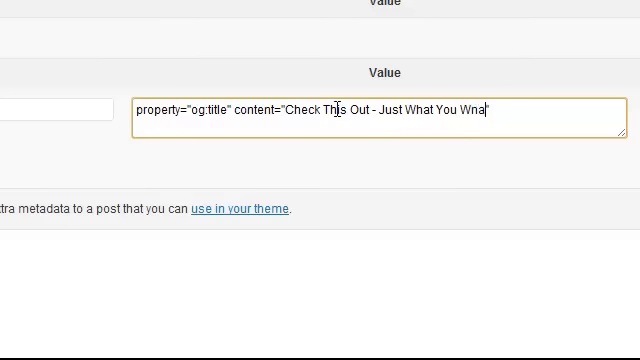
text(Want To See)
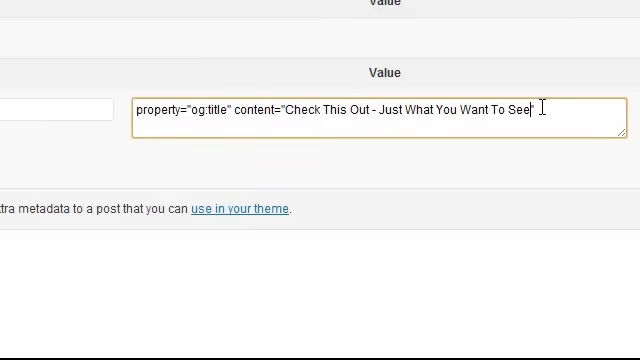
text(")
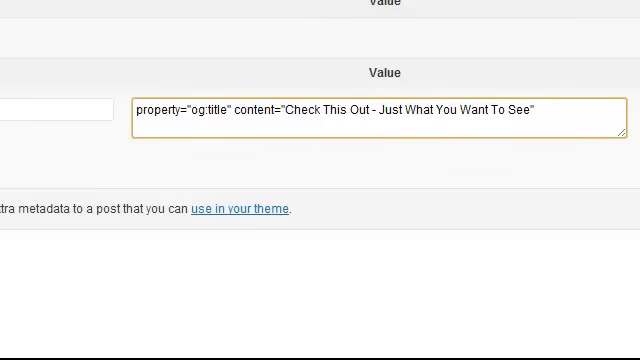
scroll(up, 3)
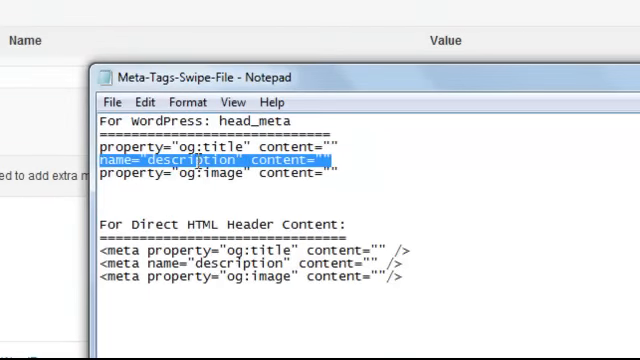
mouse_move(386, 168)
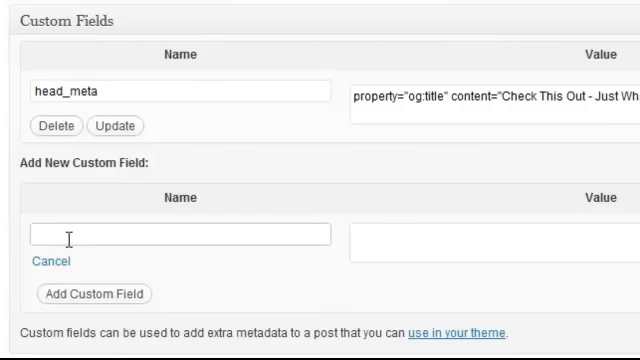
Add a head_meta field with name="description" content="This is my description" and save it
text(head)
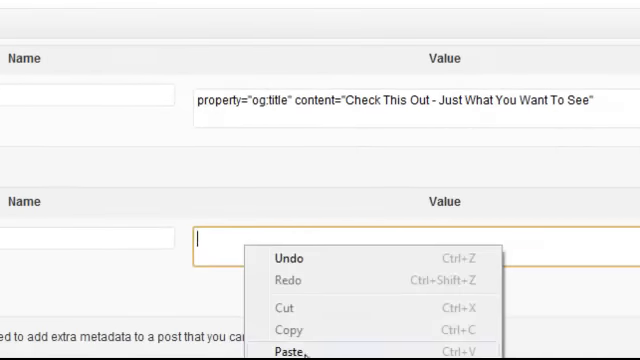
click(288, 350)
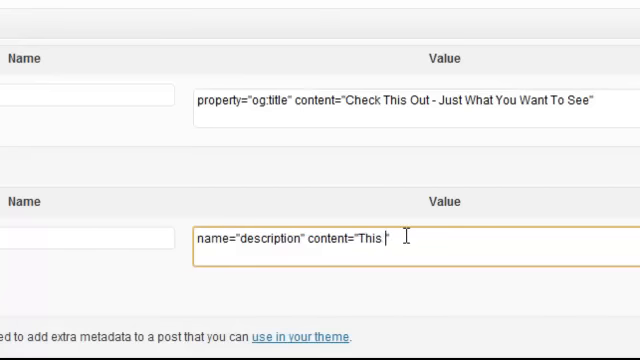
text(is my descriptio)
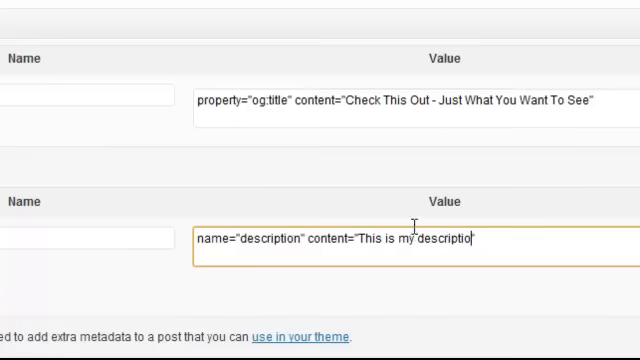
text(")
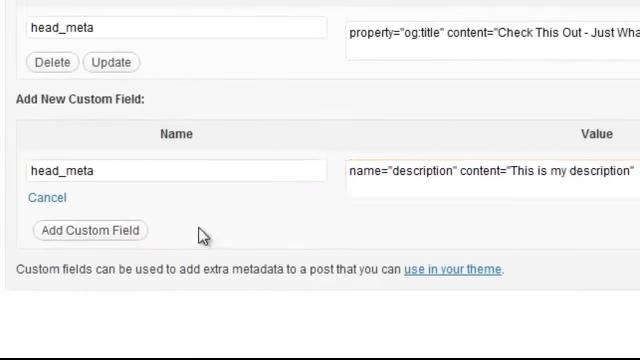
click(90, 230)
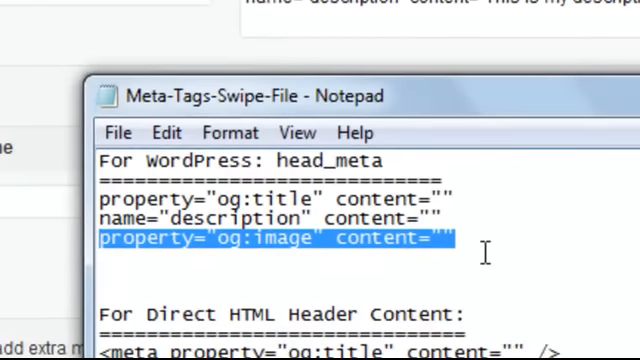
mouse_move(500, 252)
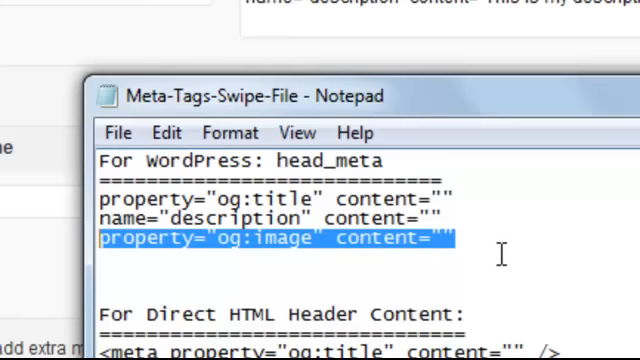
mouse_move(436, 250)
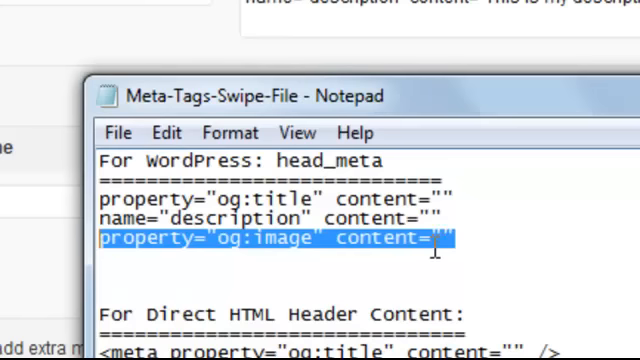
right_click(280, 238)
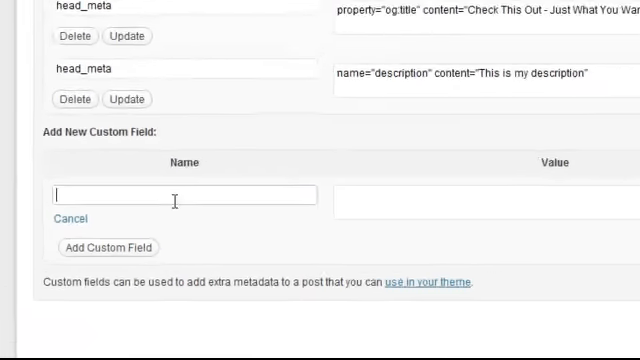
text(head)
click(486, 202)
text(property="og:image" content=)
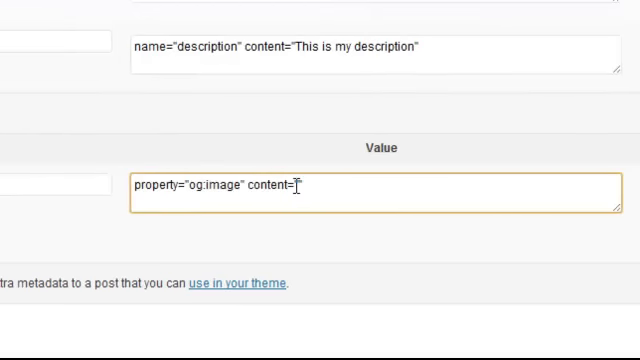
text("")
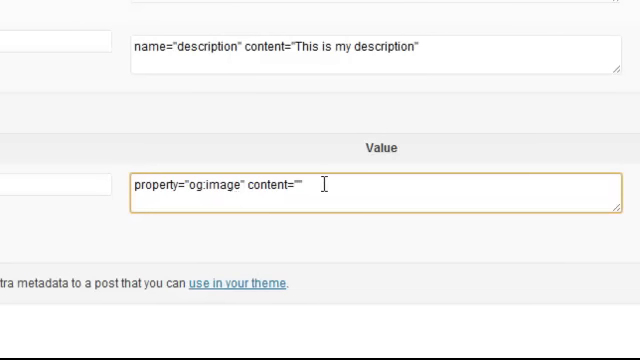
text(http)
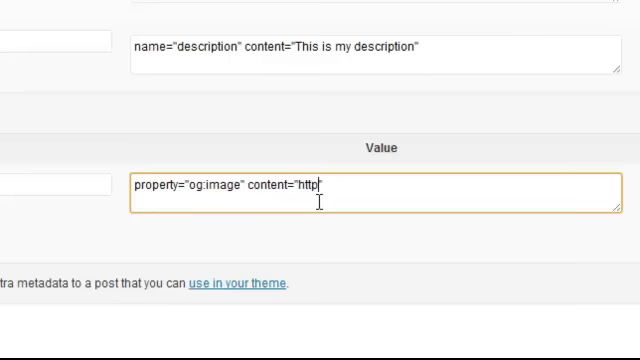
text(://)
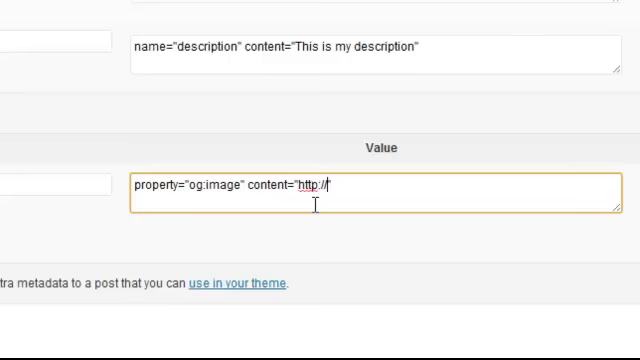
text(www.photobucket.com/images/mypage.jpg)
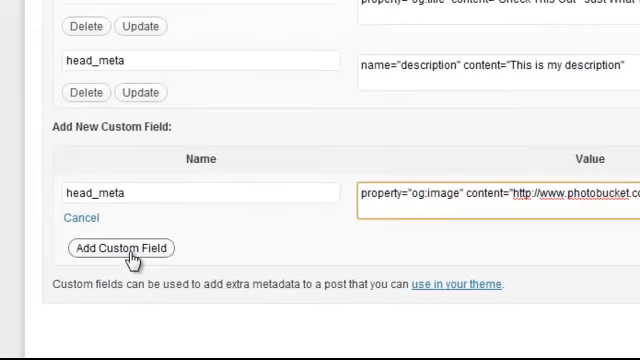
click(120, 248)
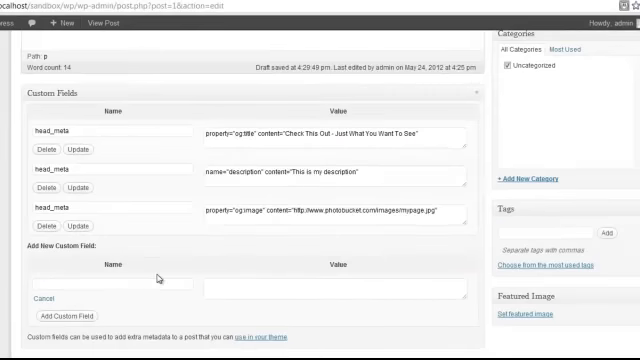
View the live post on the Test Wordpress site
scroll(up, 3)
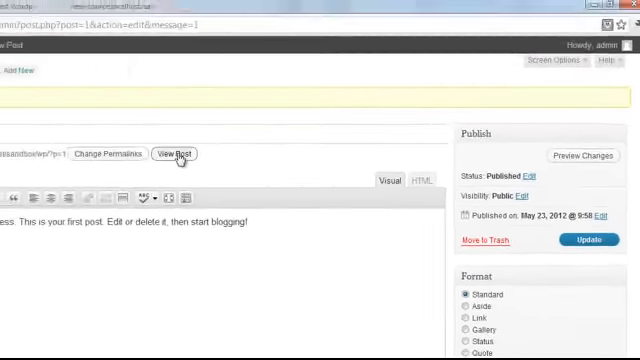
click(172, 152)
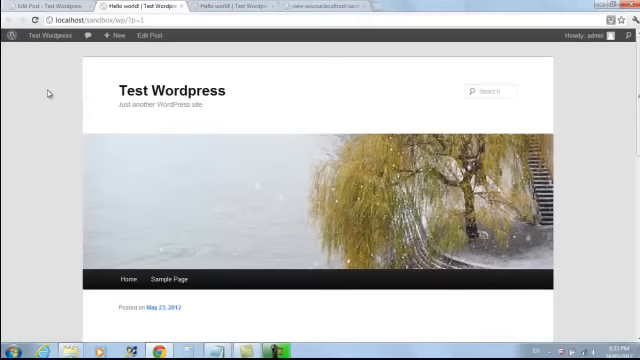
Show the page's HTML source and highlight the og:title meta tag line
right_click(56, 92)
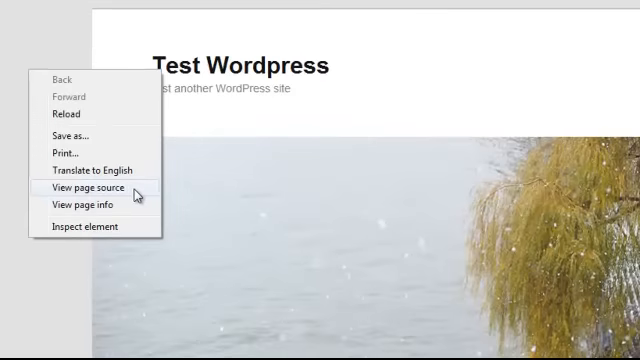
click(96, 188)
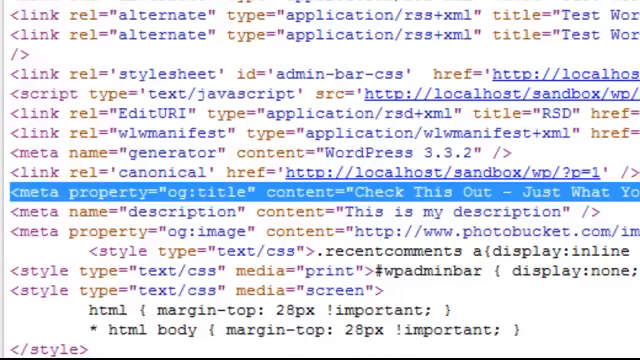
drag(20, 192, 610, 212)
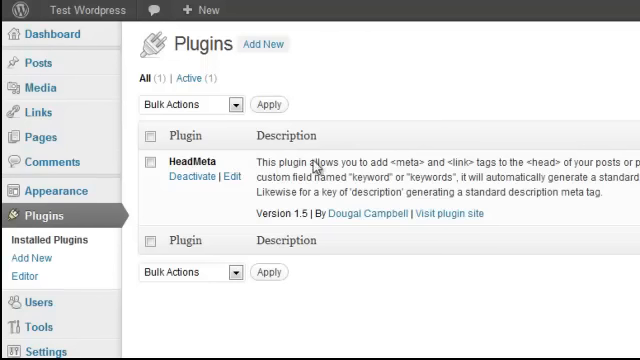
mouse_move(316, 168)
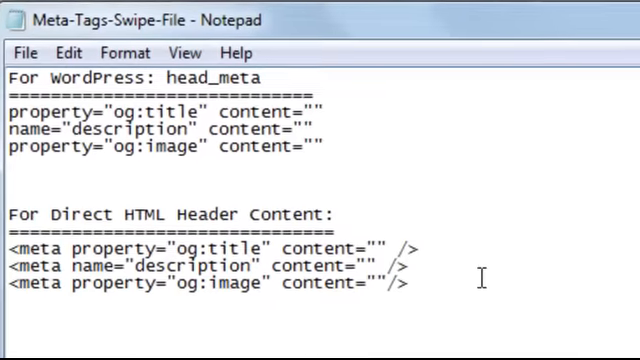
Select the three <meta> lines under Direct HTML Header Content
drag(10, 256, 408, 288)
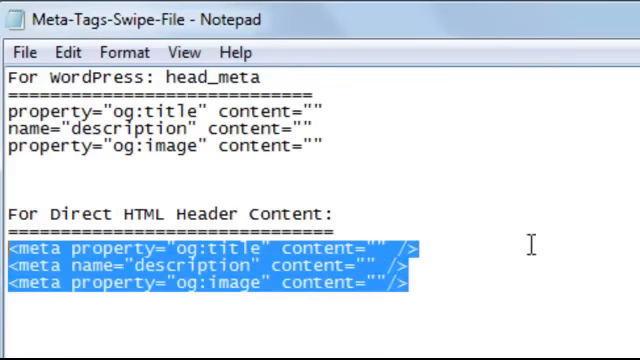
mouse_move(472, 292)
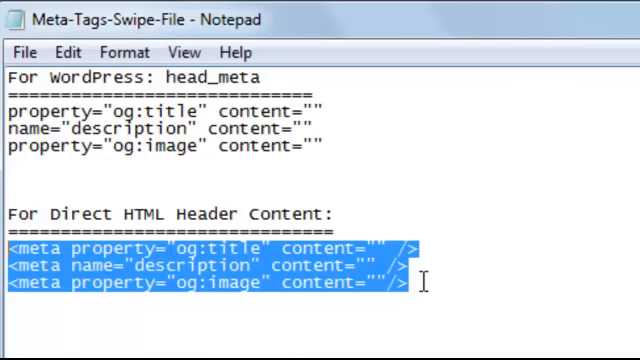
mouse_move(478, 322)
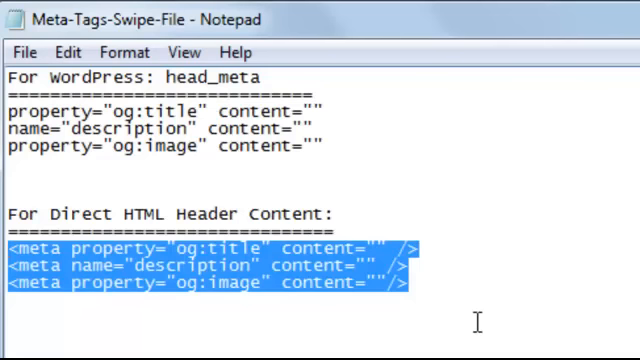